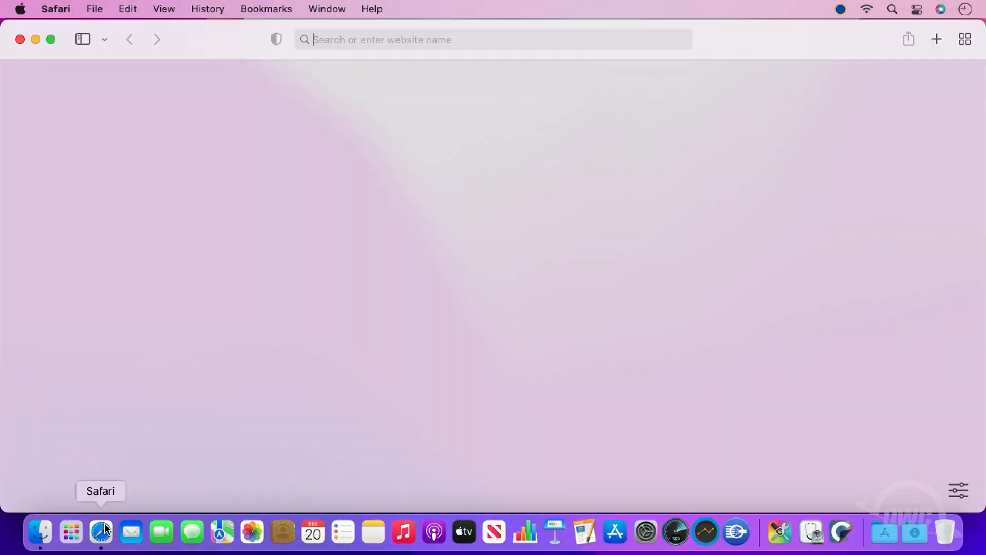
Go to download.owc.com/lto/ in Safari's address bar.
click(494, 39)
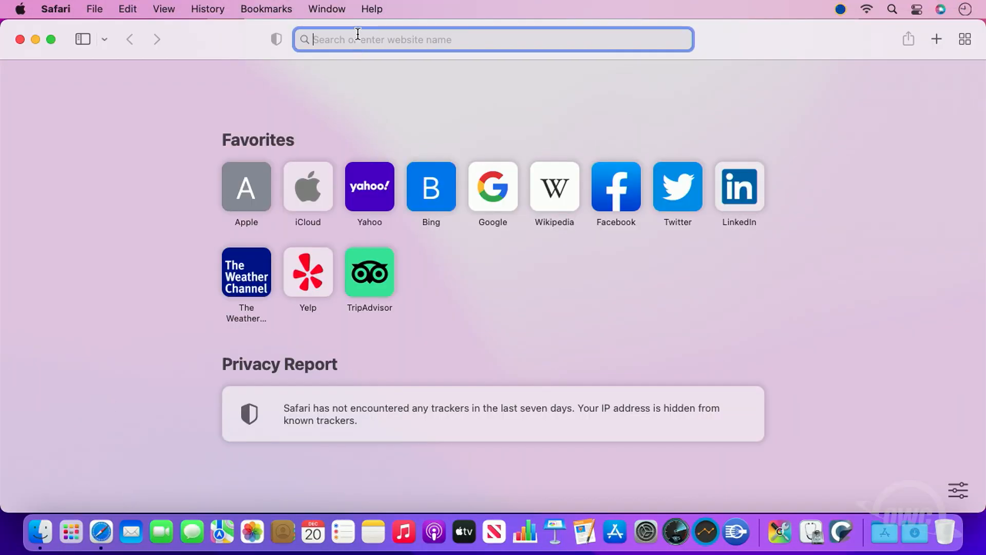
text(download.owc.com/)
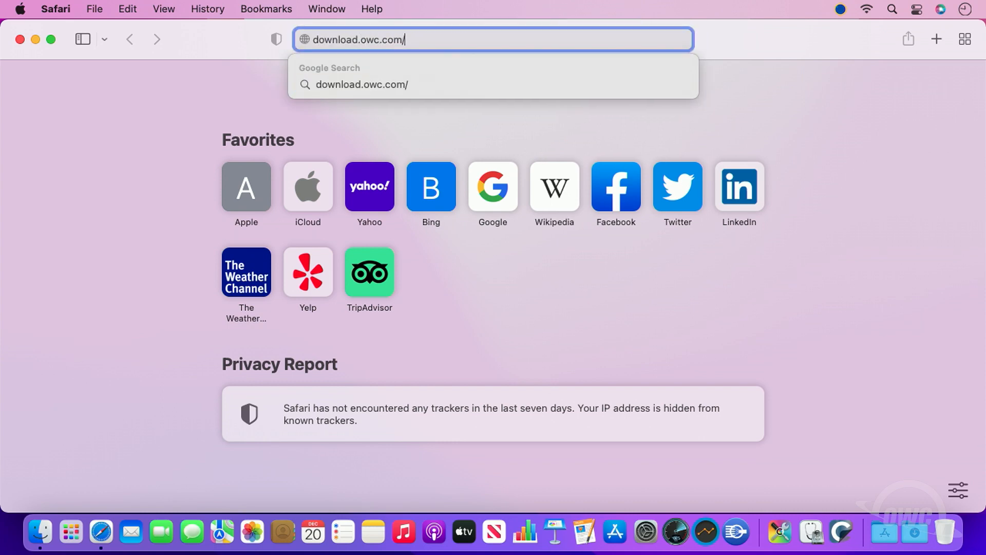
text(lto/)
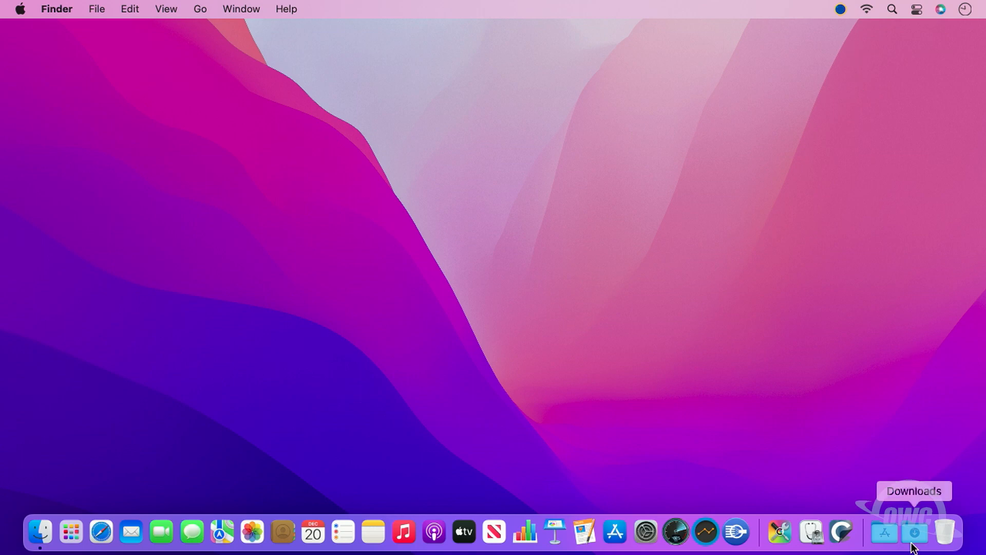
Open Mercury Pro LTO 2.6.dmg from Downloads and enlarge its installer window.
click(914, 535)
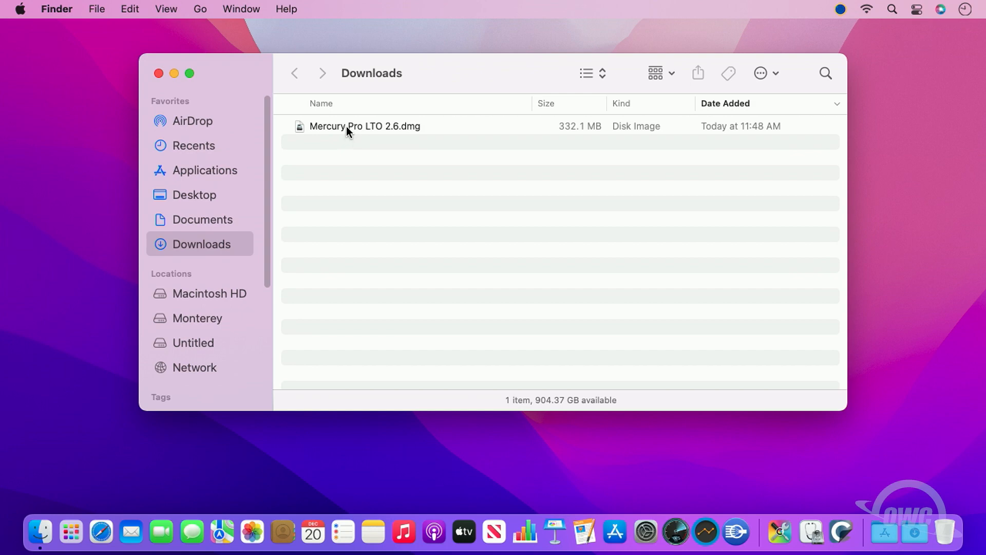
double_click(364, 125)
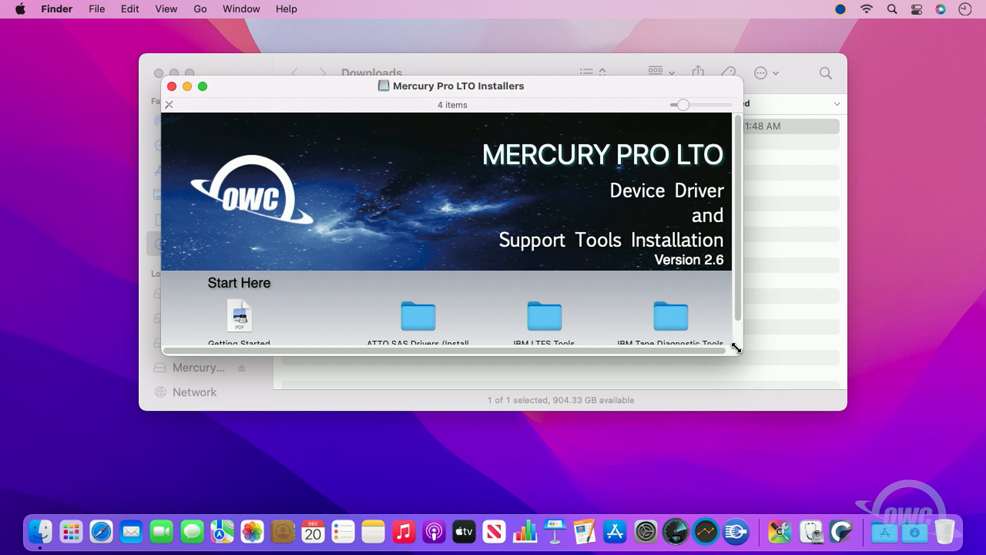
drag(736, 349, 752, 380)
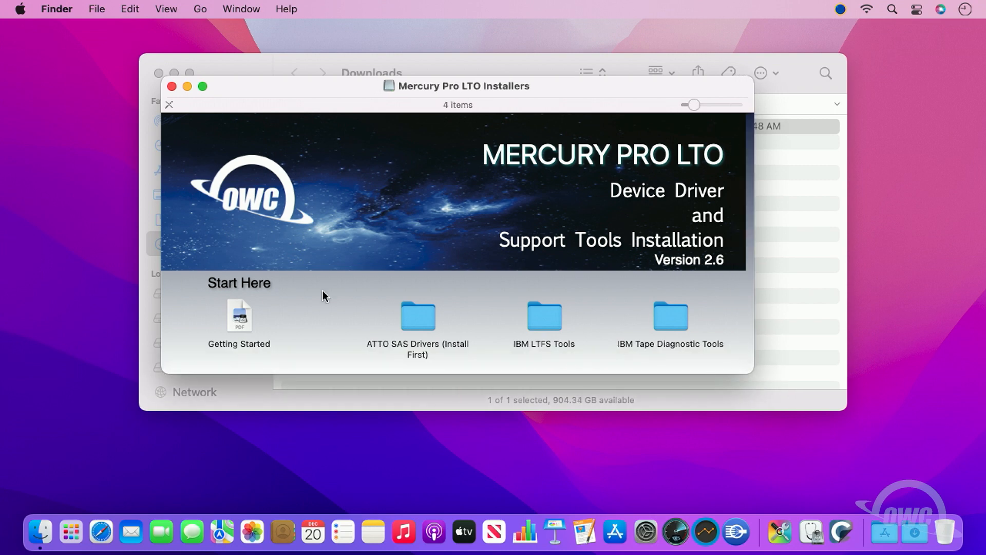
mouse_move(390, 354)
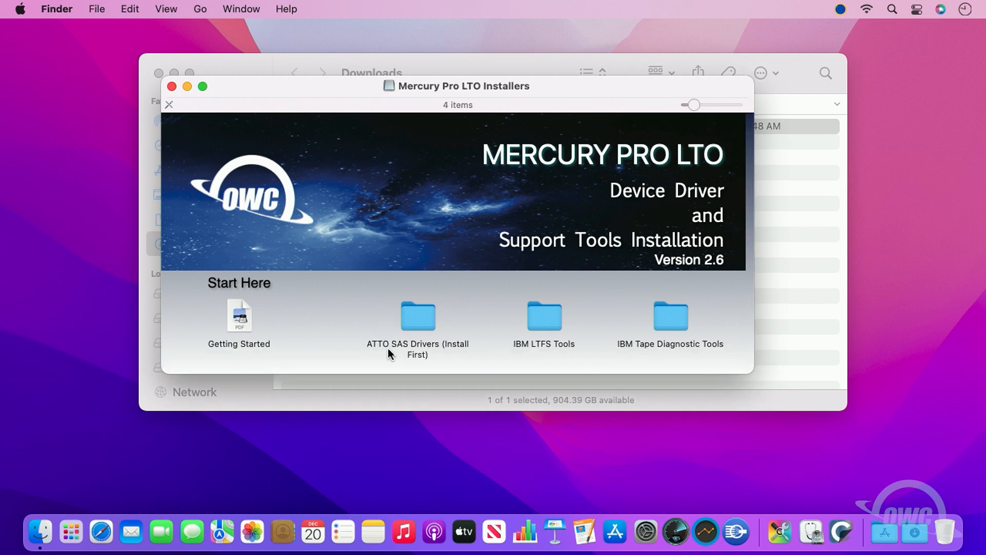
mouse_move(421, 327)
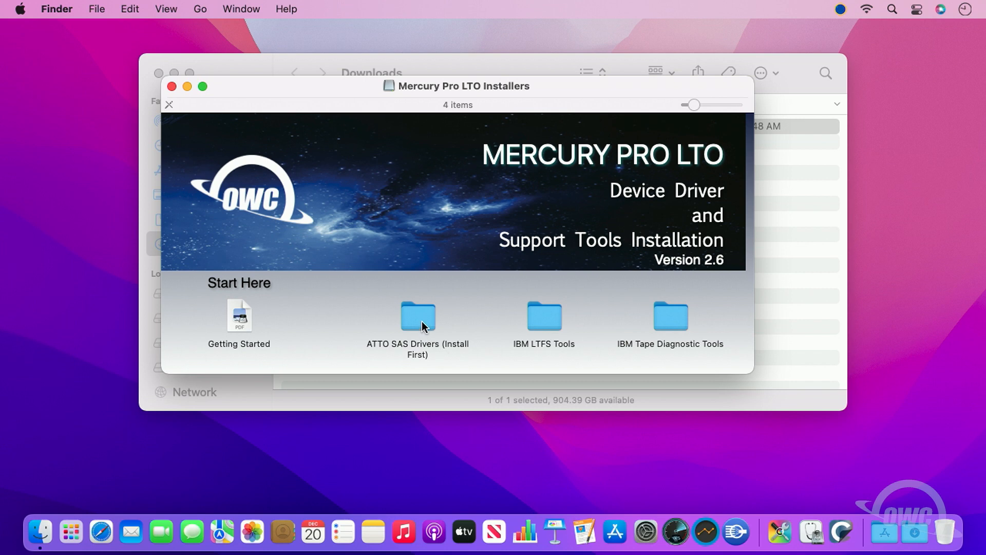
Open the ATTO SAS Drivers (Install First) folder, its kext disk image, and the ATTOExpressSASHBA4 package.
double_click(418, 318)
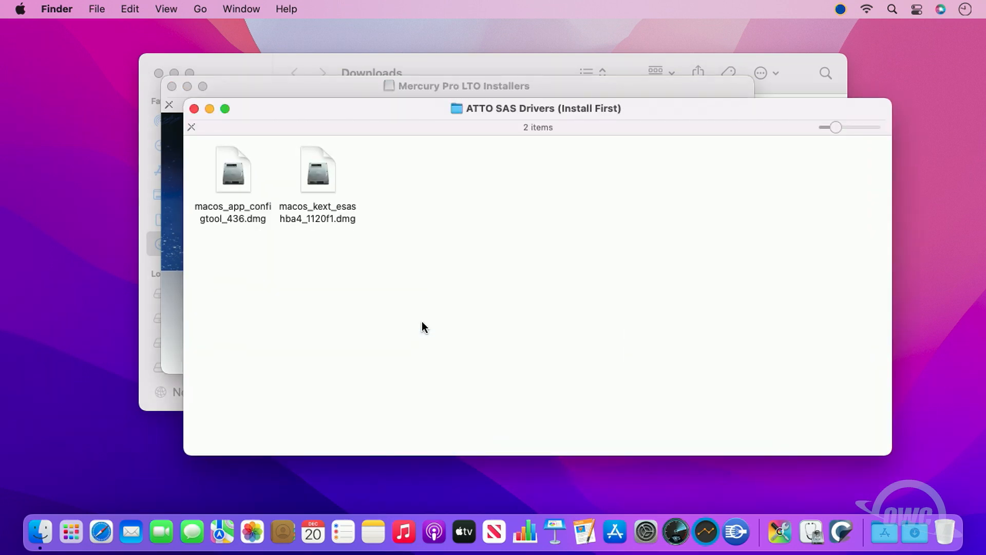
mouse_move(320, 177)
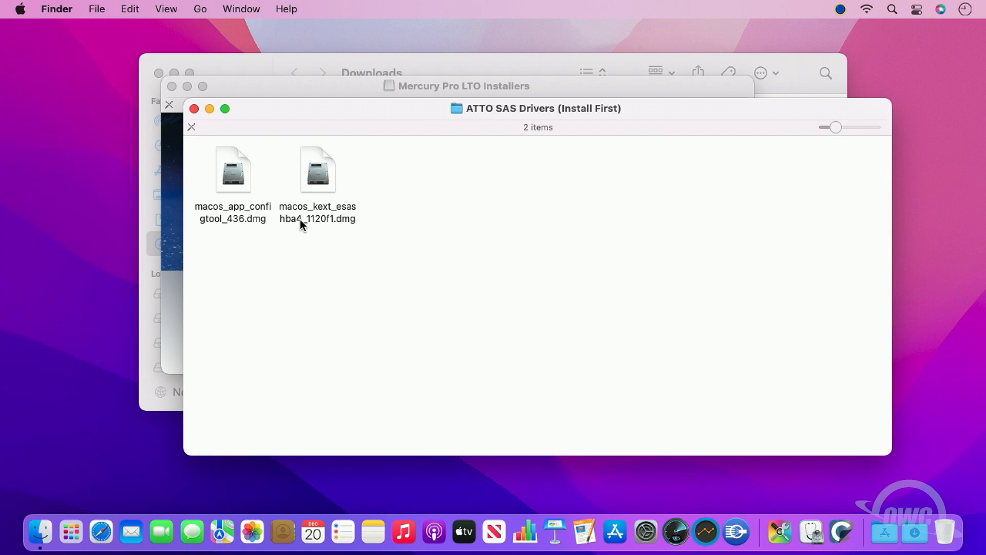
double_click(318, 170)
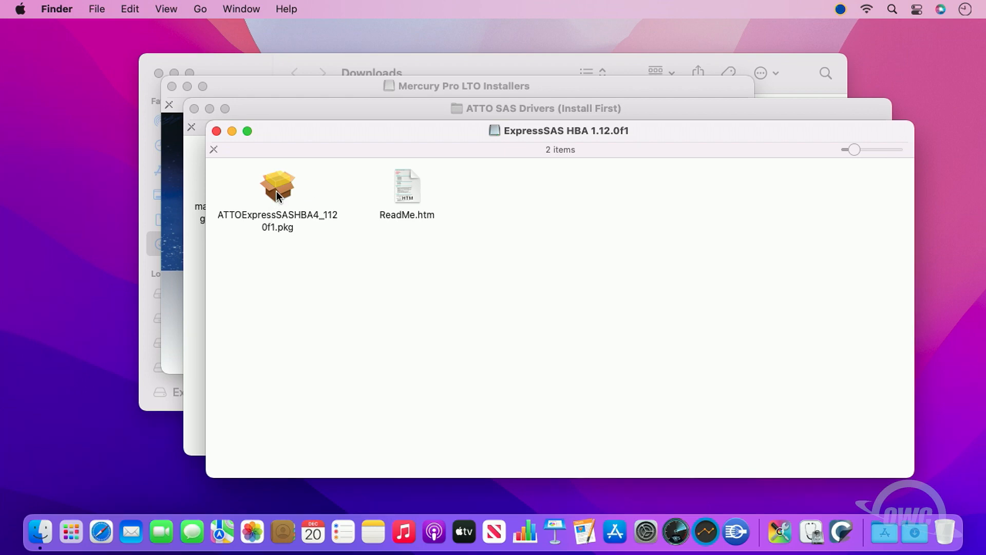
double_click(277, 186)
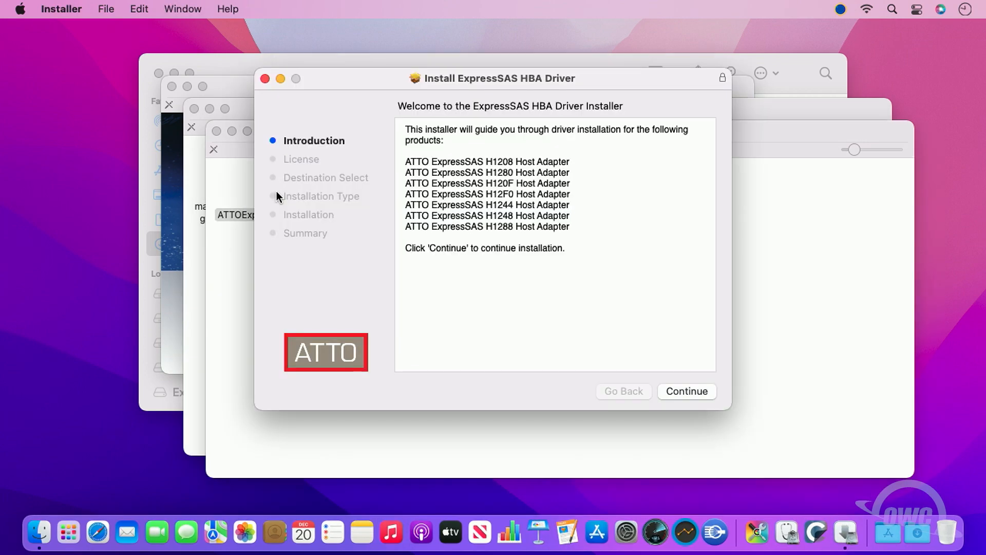
Continue through the license, authorize with the admin password and install the ExpressSAS HBA driver.
click(688, 391)
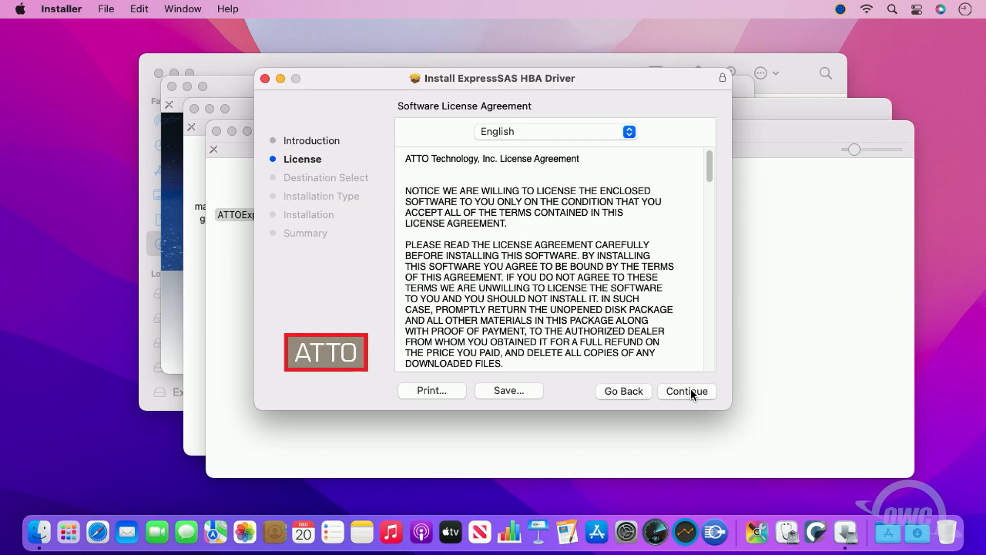
click(686, 390)
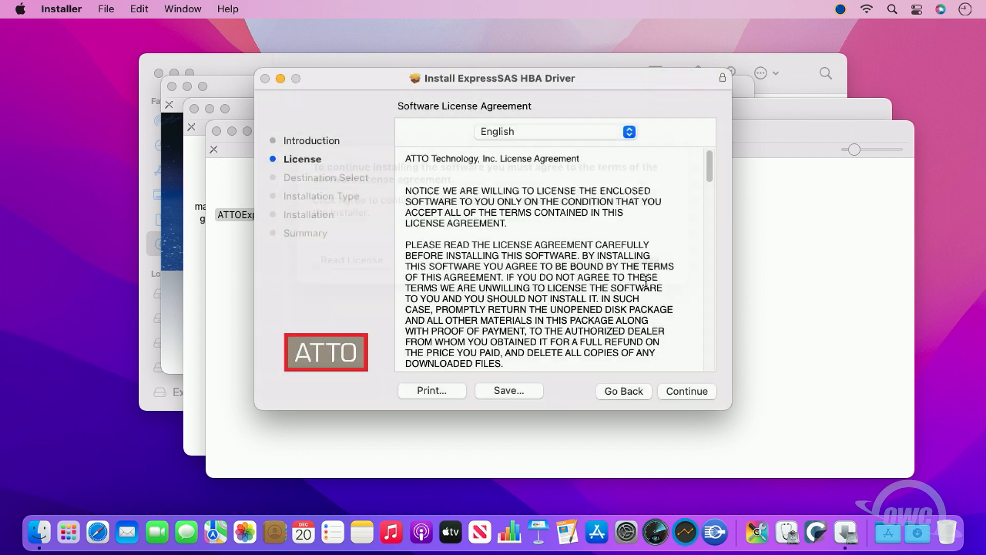
click(688, 390)
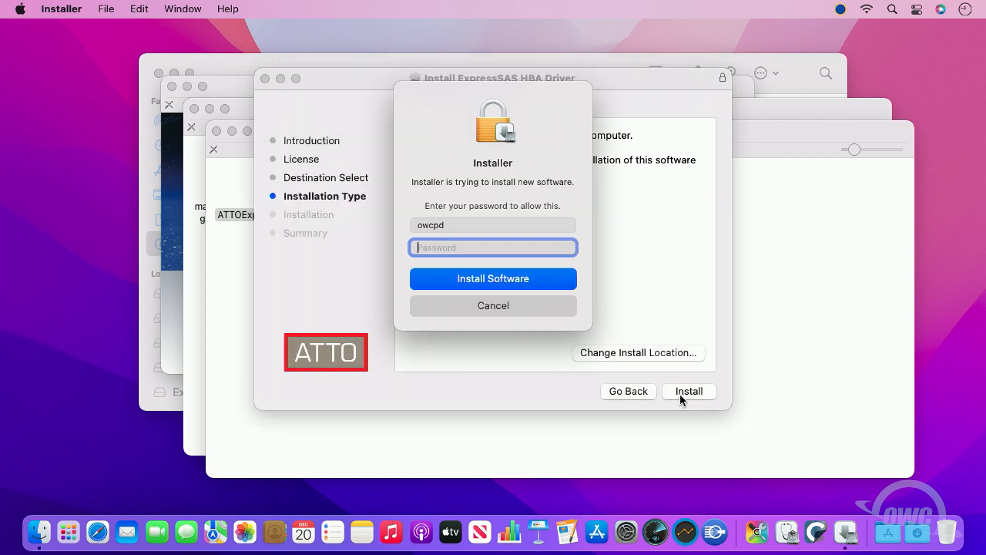
mouse_move(645, 323)
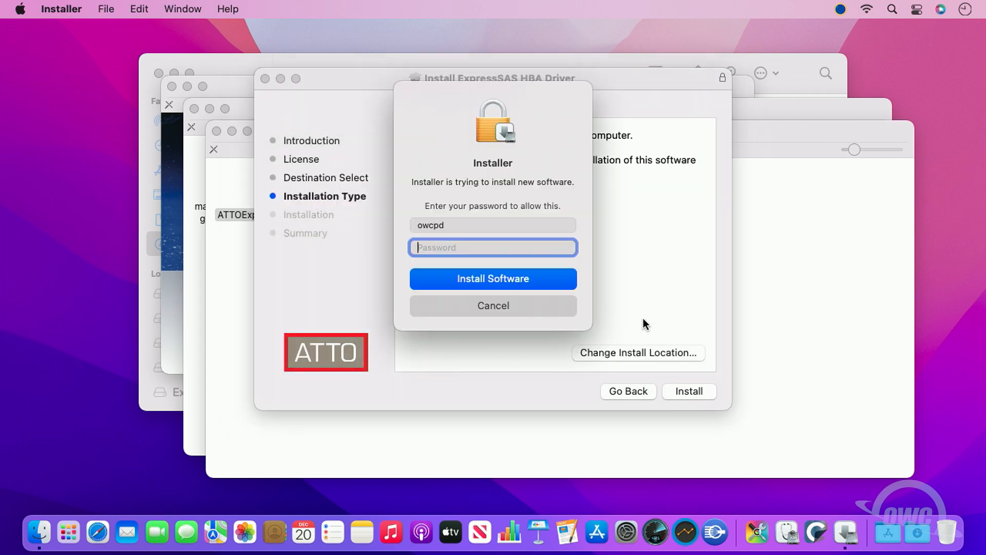
text(••••)
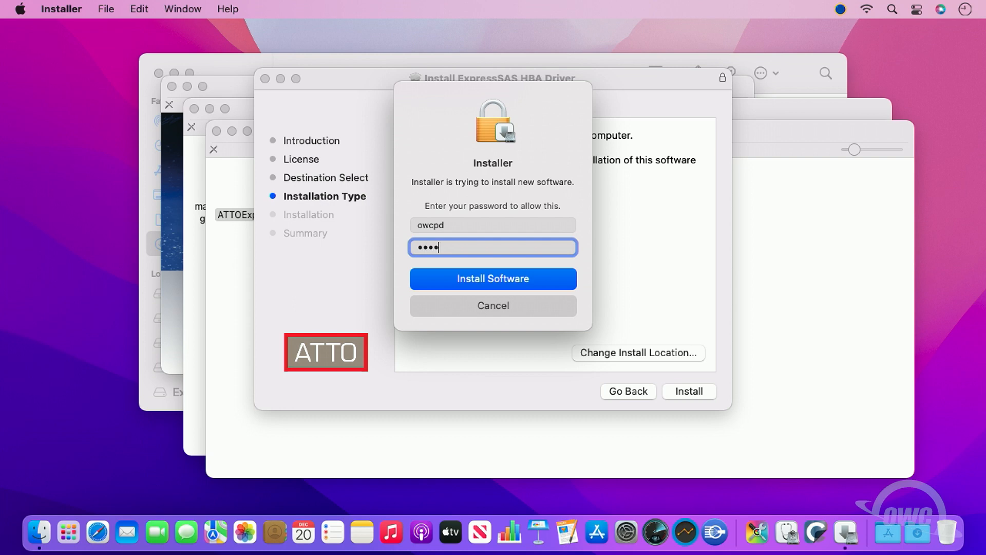
click(493, 279)
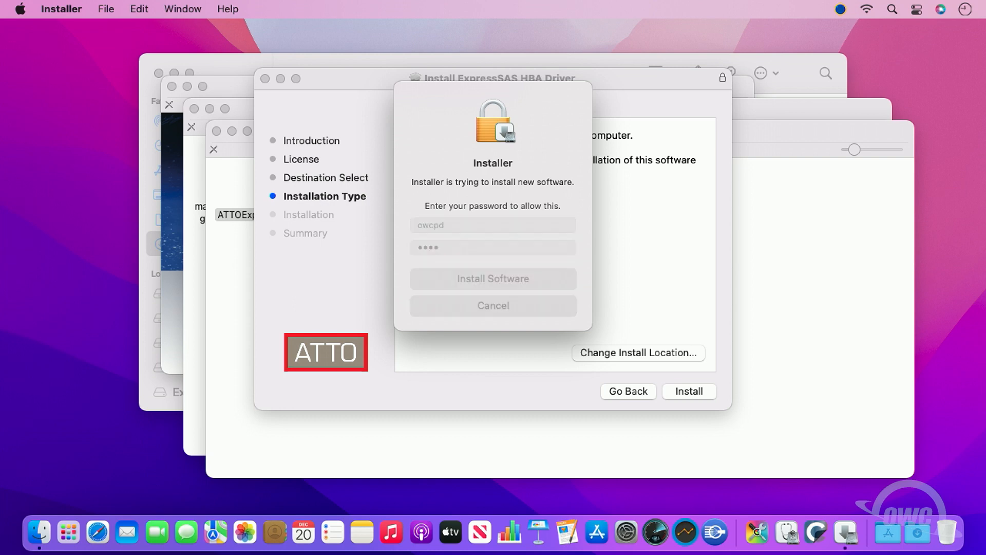
click(492, 279)
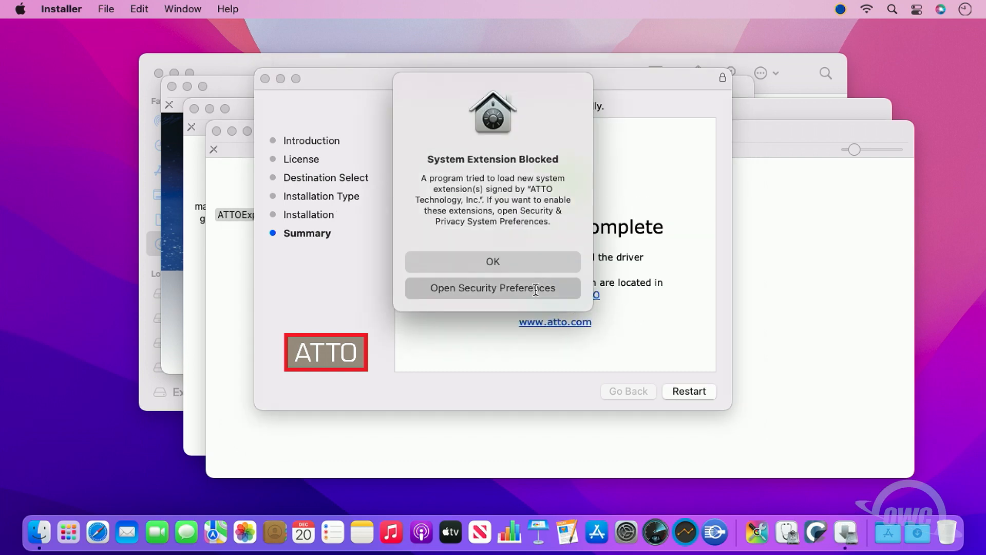
Open Security & Privacy from the extension alert and unlock it with the administrator password.
click(492, 288)
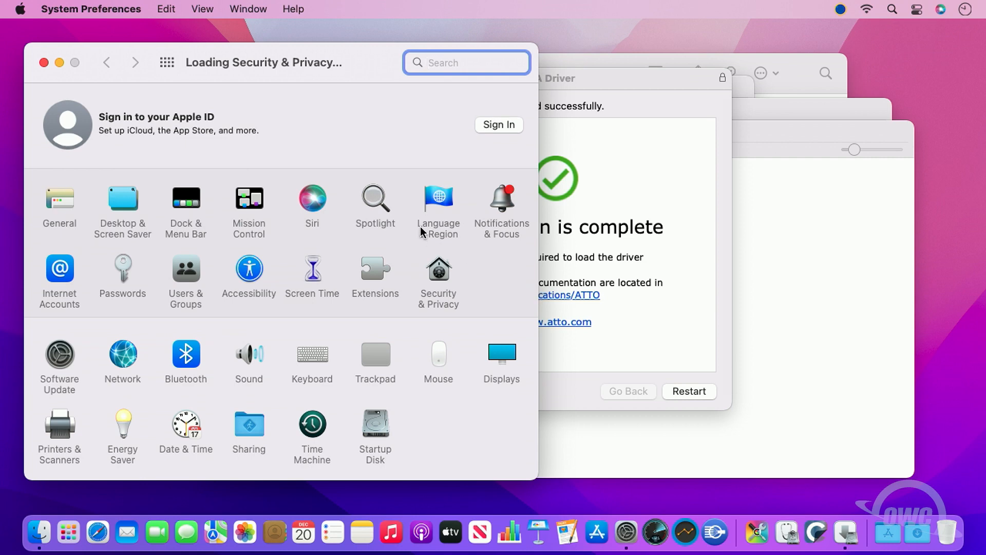
click(438, 268)
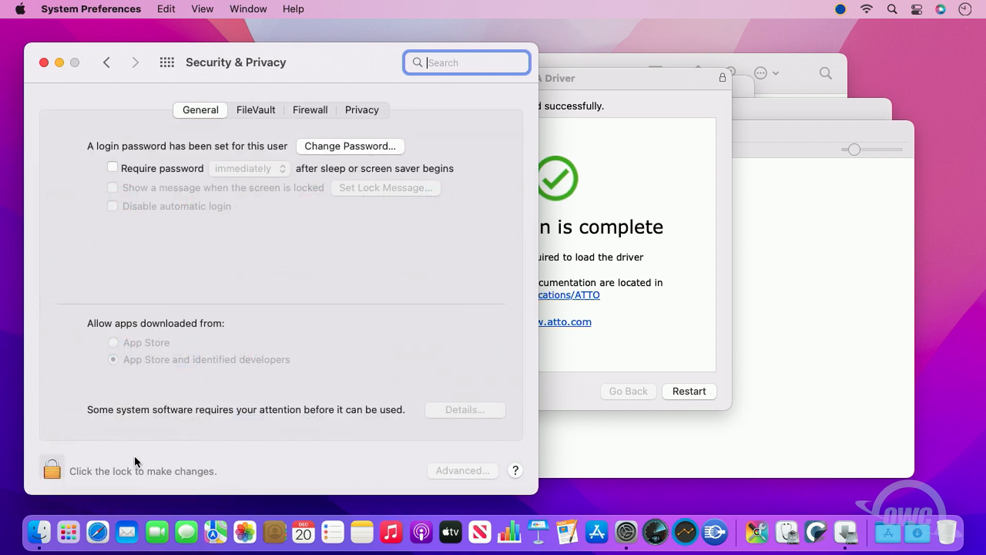
mouse_move(33, 475)
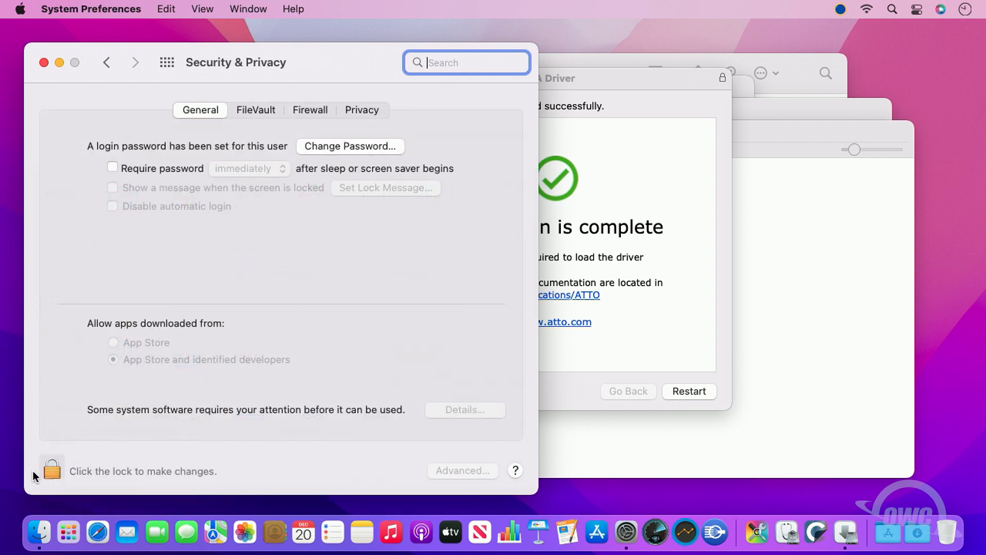
click(51, 471)
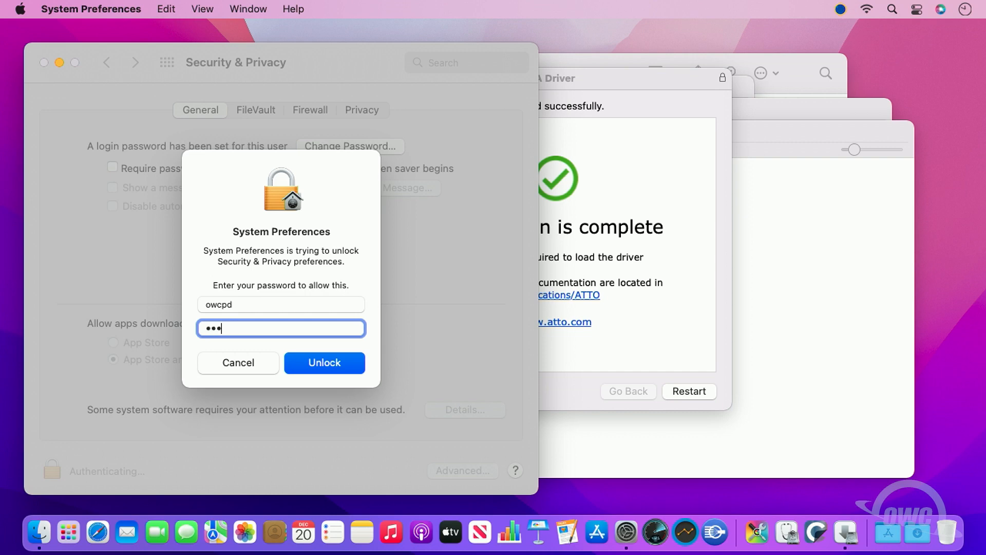
text(•)
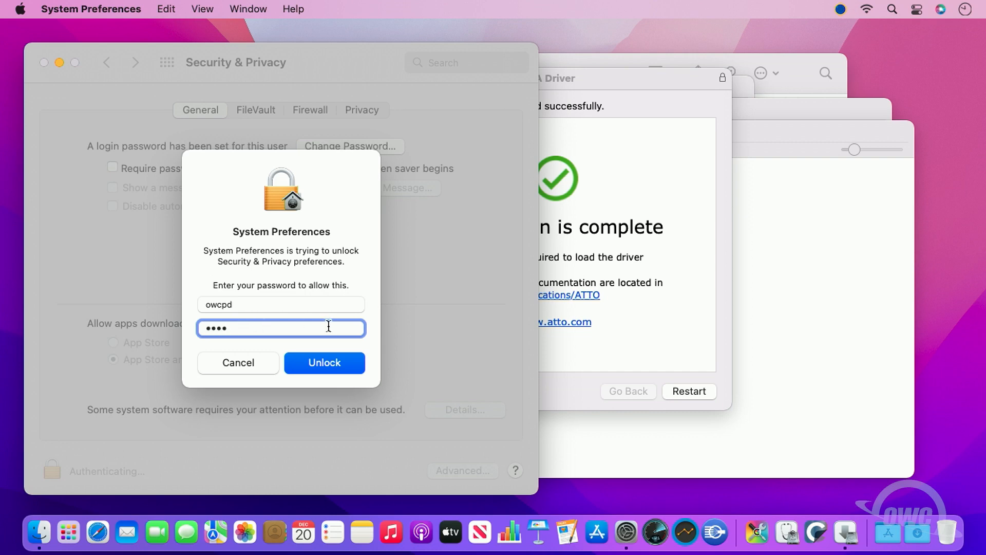
click(323, 362)
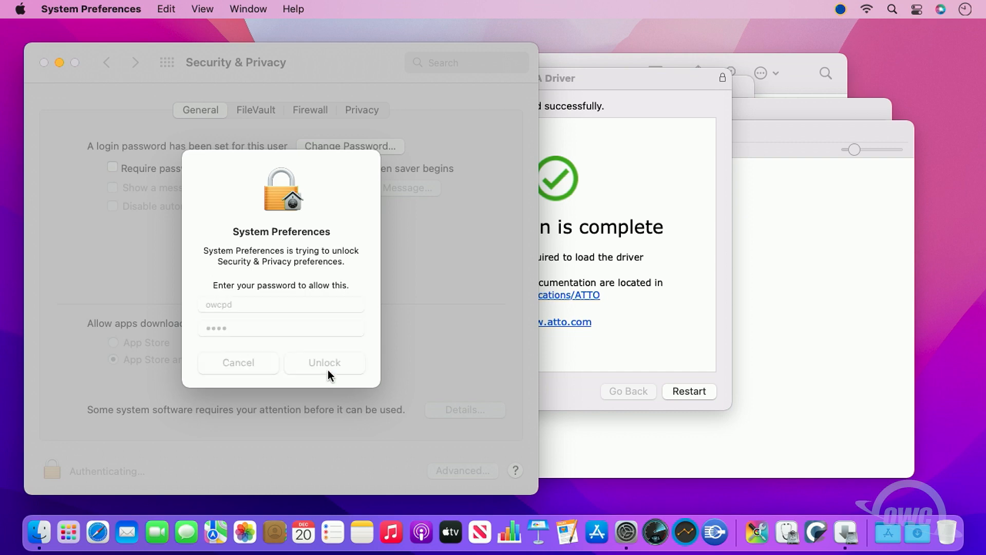
click(324, 362)
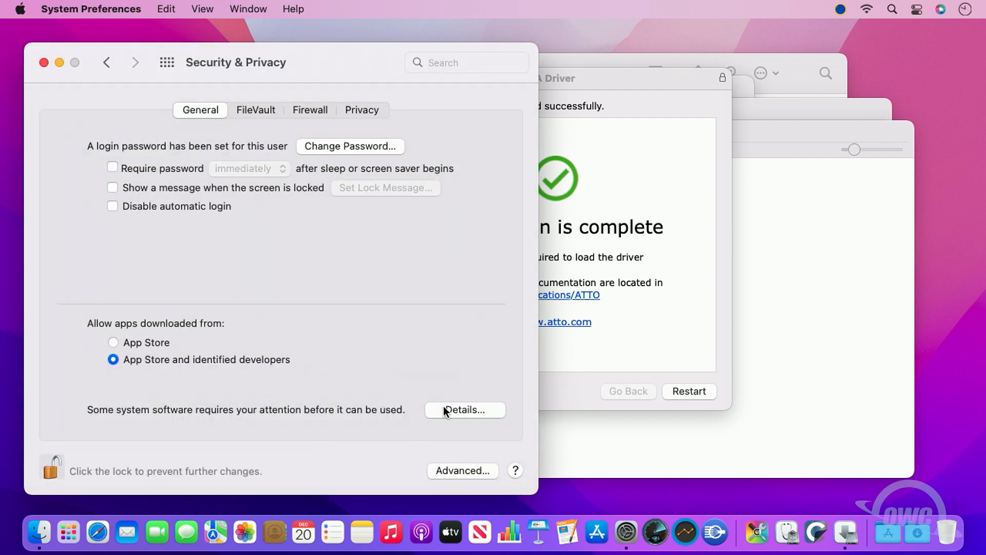
In Details, tick ATTO Technology, Inc. and confirm to allow its blocked system software.
click(464, 410)
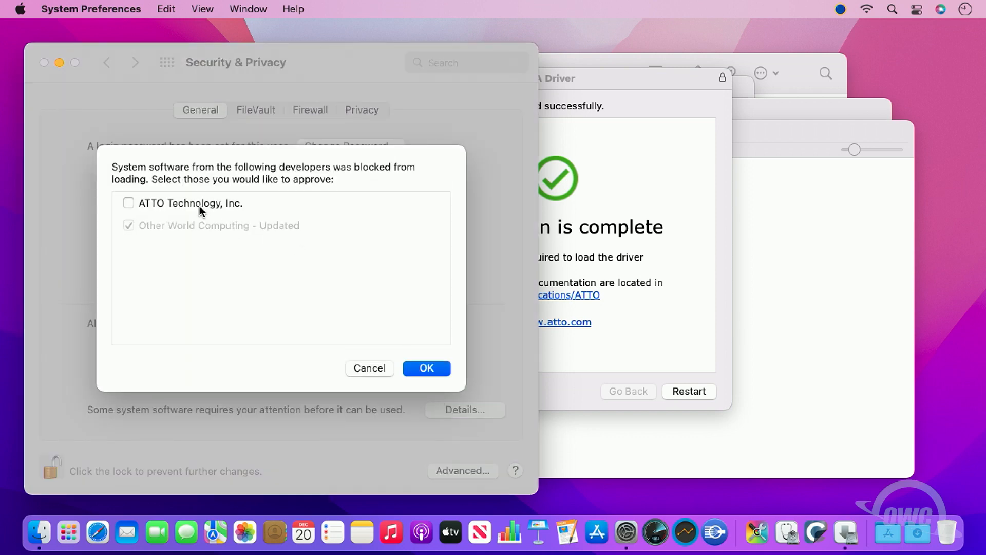
click(128, 203)
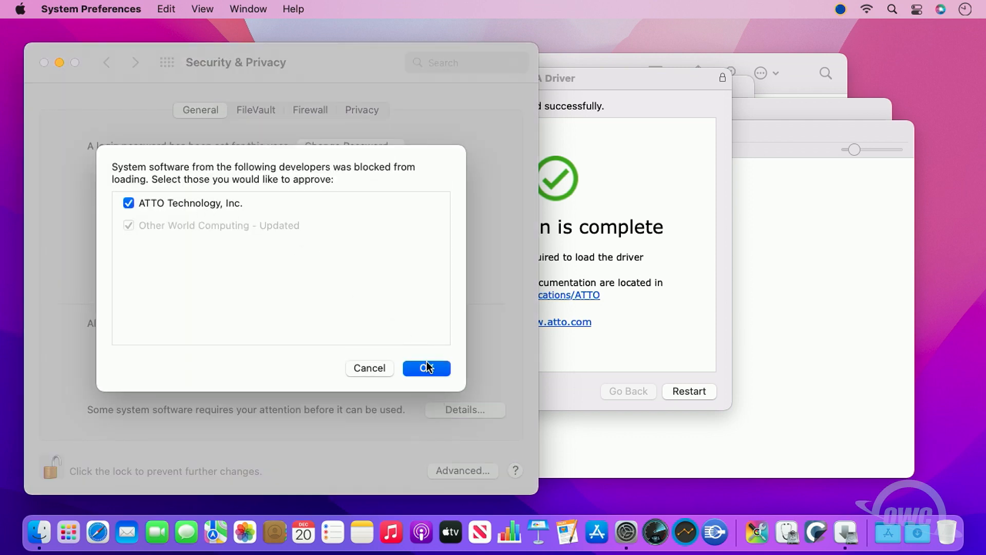
click(425, 368)
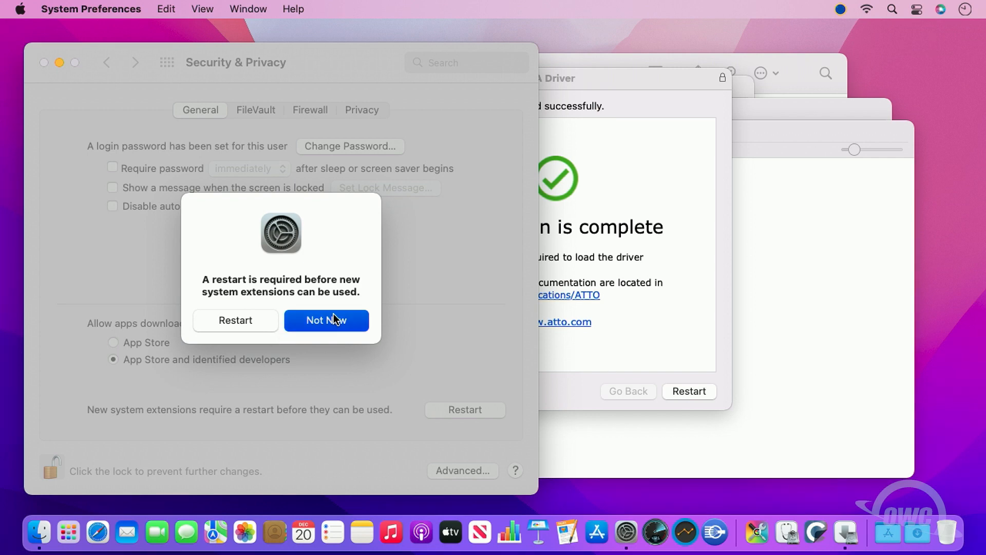
Decline the Security prompt's restart and restart the Mac from the installer summary instead.
click(326, 321)
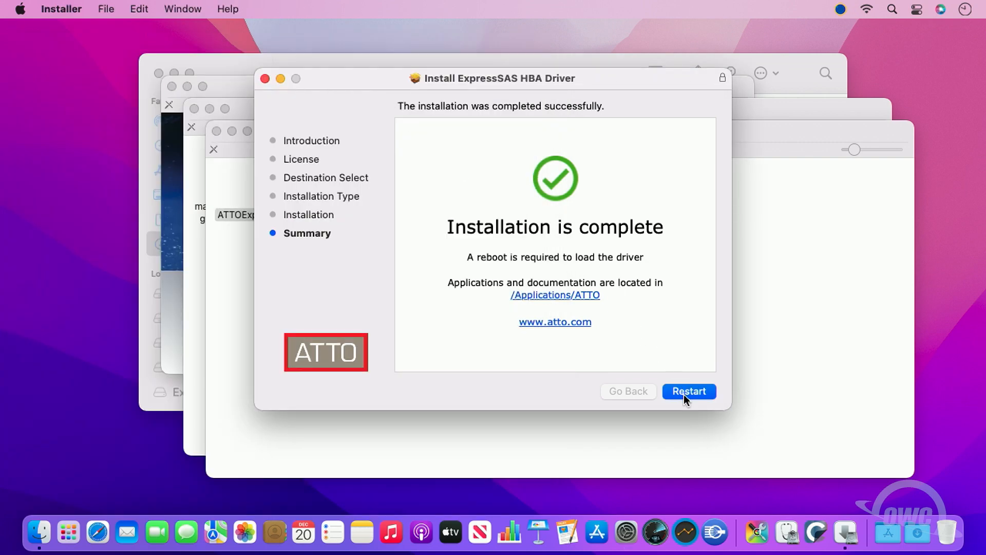
click(689, 390)
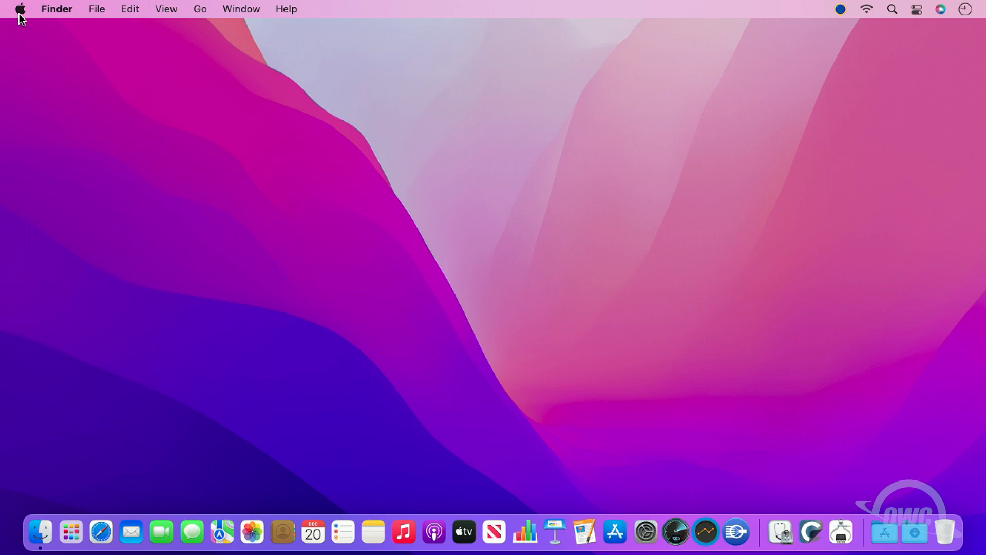
mouse_move(24, 33)
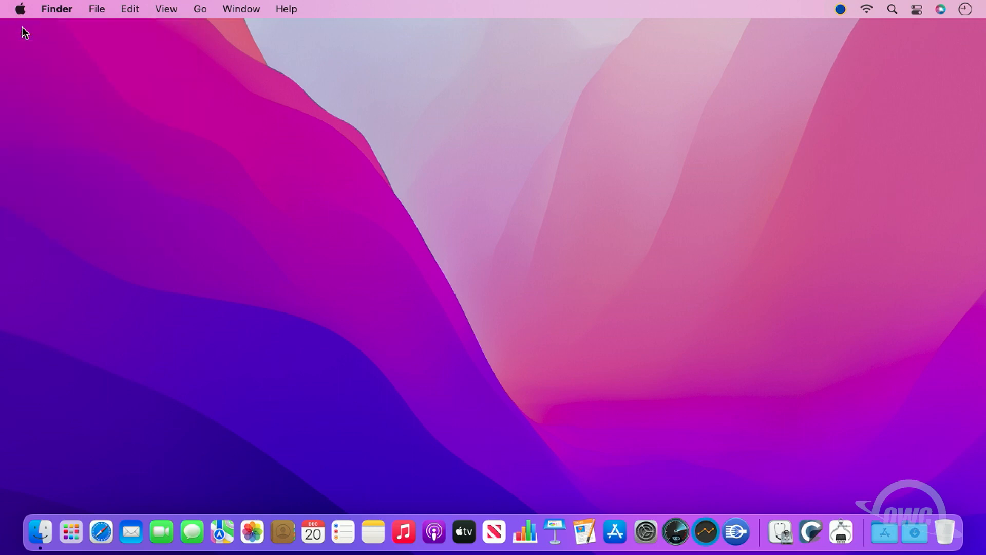
Open About This Mac from the Apple menu and launch the System Report.
click(19, 9)
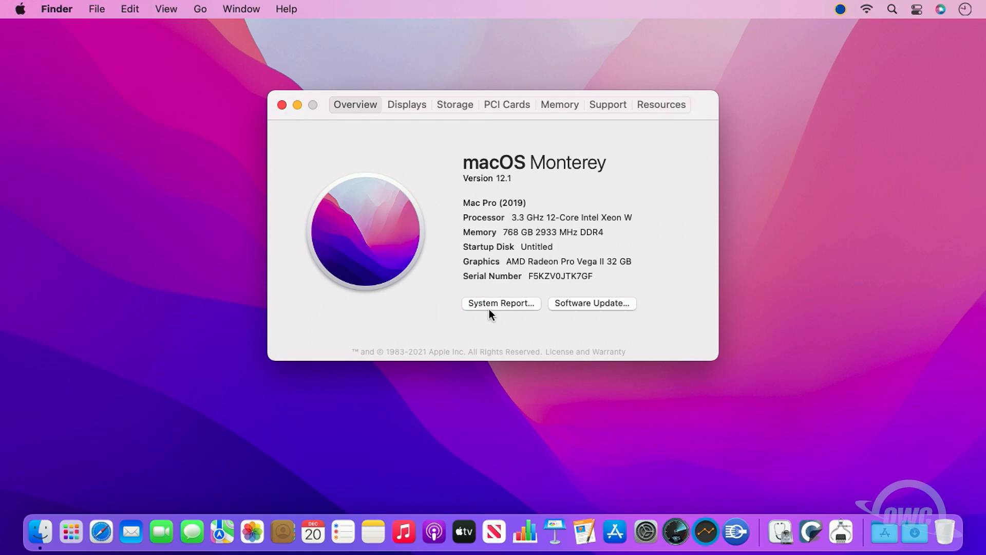
click(500, 303)
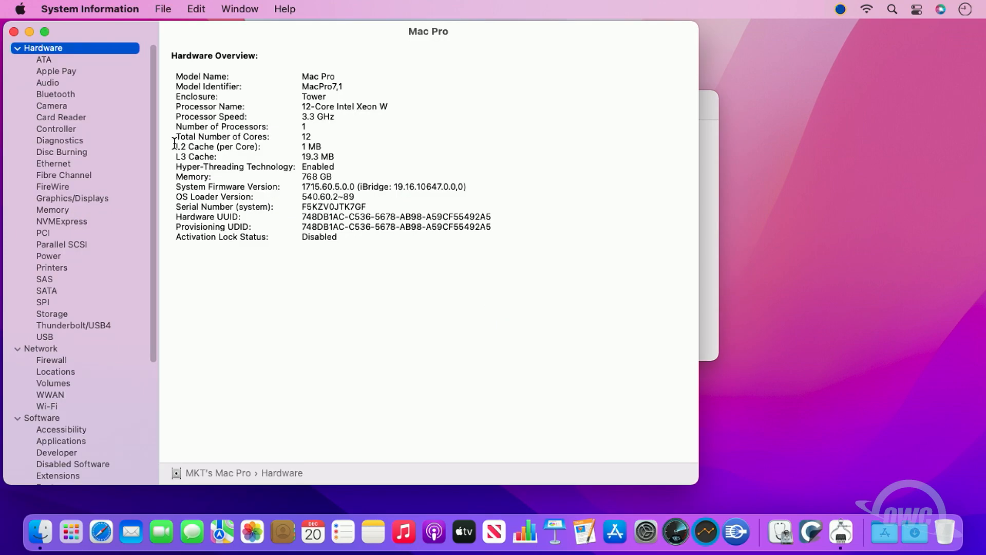
mouse_move(63, 177)
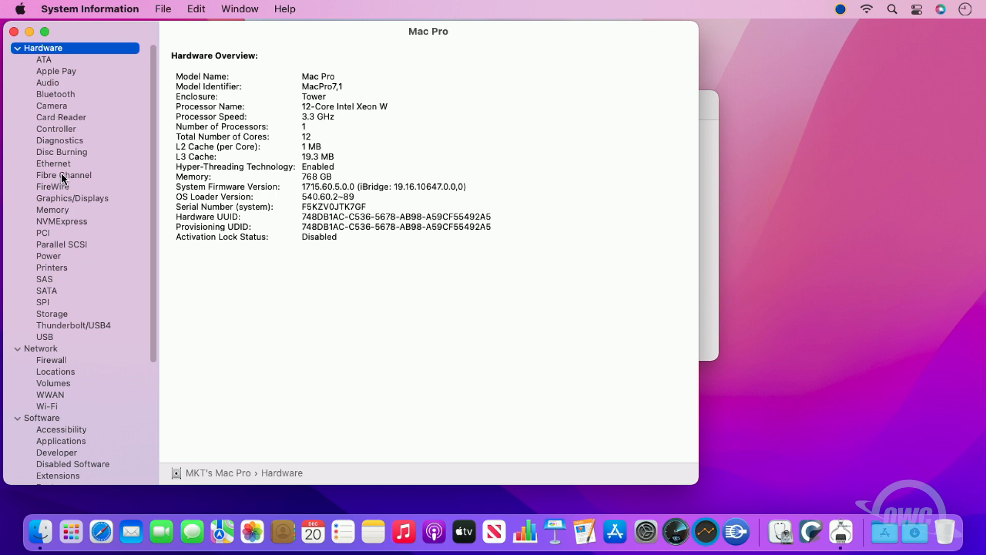
mouse_move(71, 333)
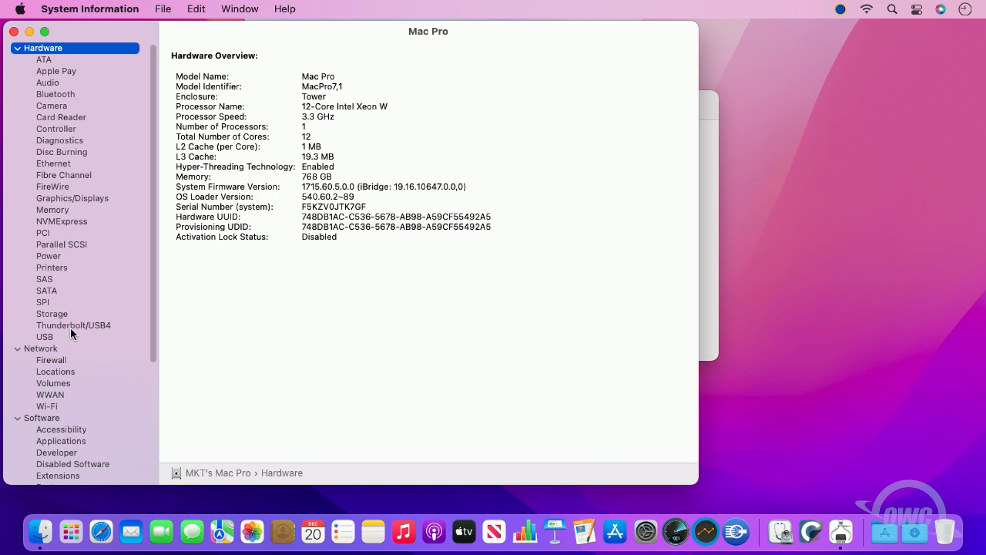
Show the Mercury Pro LTO's details under Thunderbolt Bus 2 in the Thunderbolt/USB4 tree.
click(73, 326)
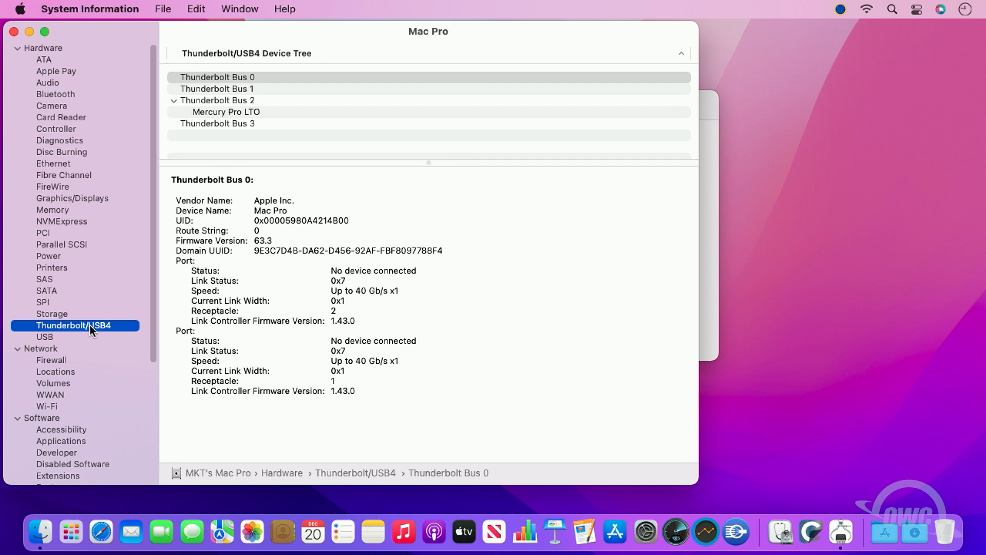
click(226, 112)
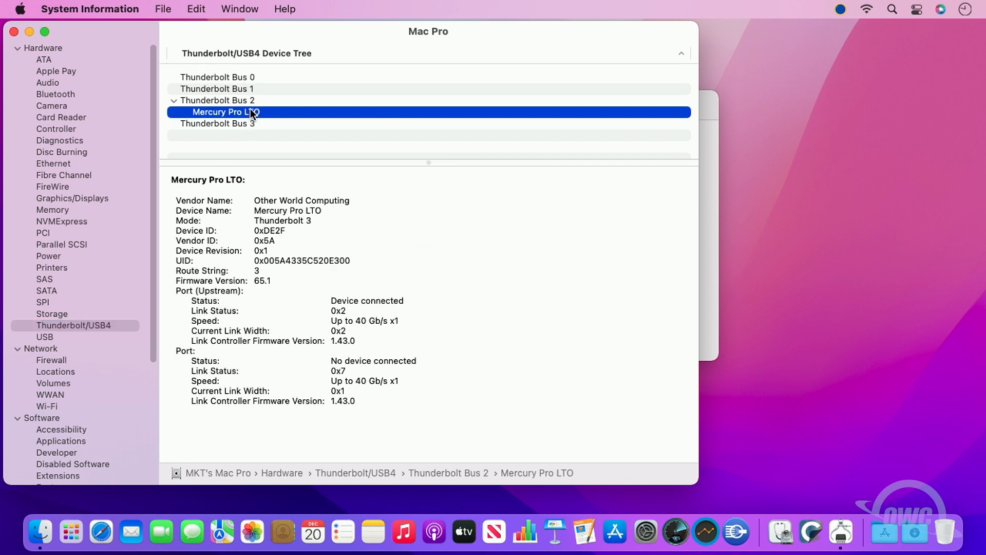
mouse_move(208, 152)
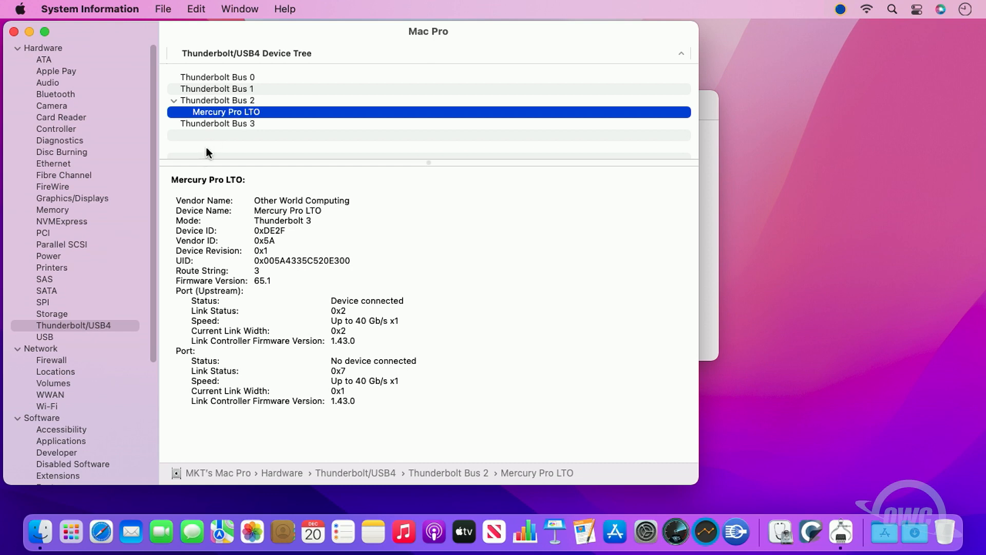
Show the ATTO ExpressSAS H1244 card's details in the PCI list, confirming its driver is installed.
click(43, 232)
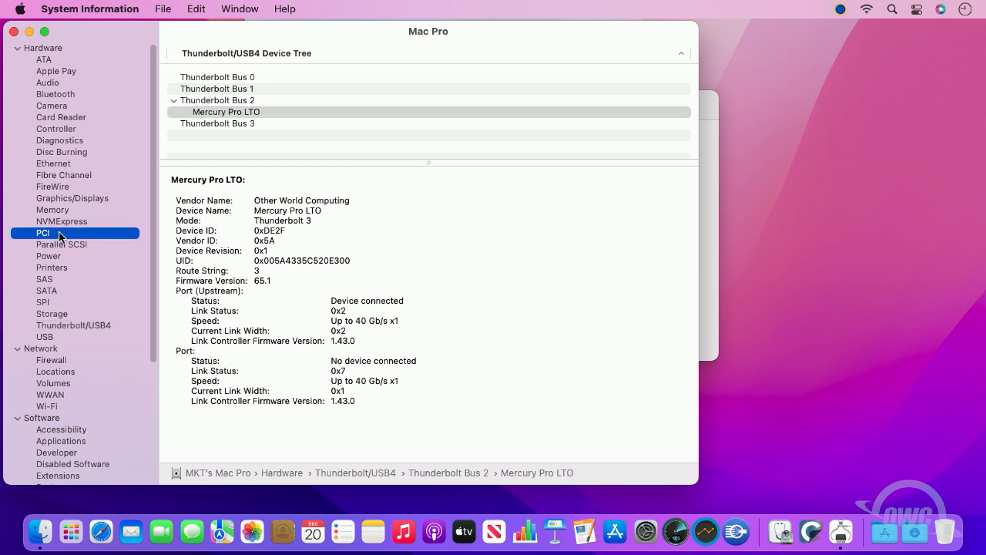
click(44, 233)
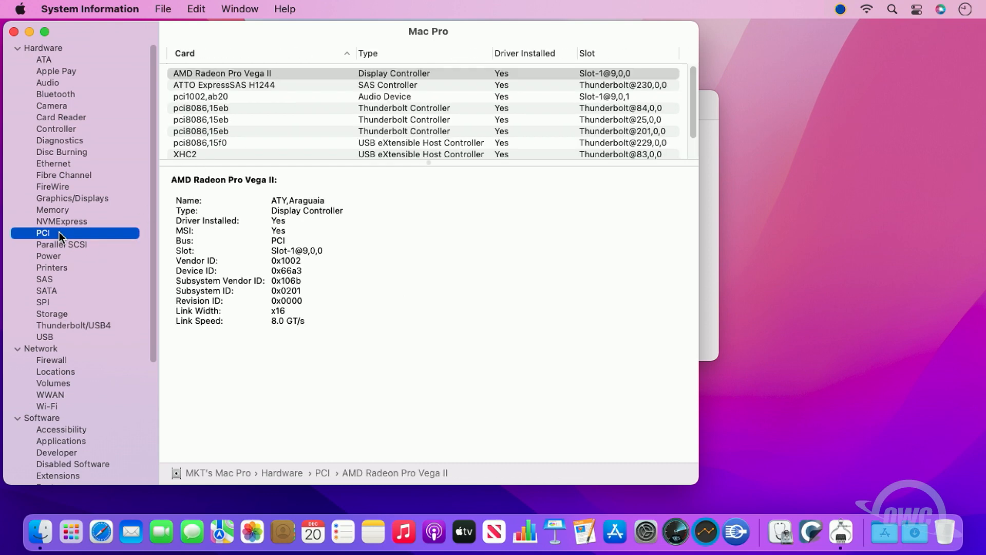
mouse_move(119, 231)
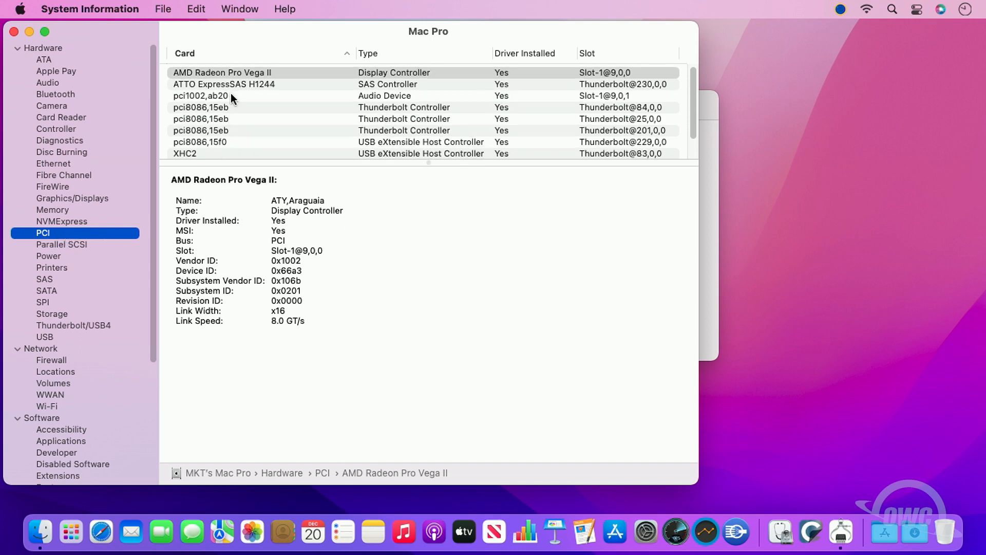
click(223, 85)
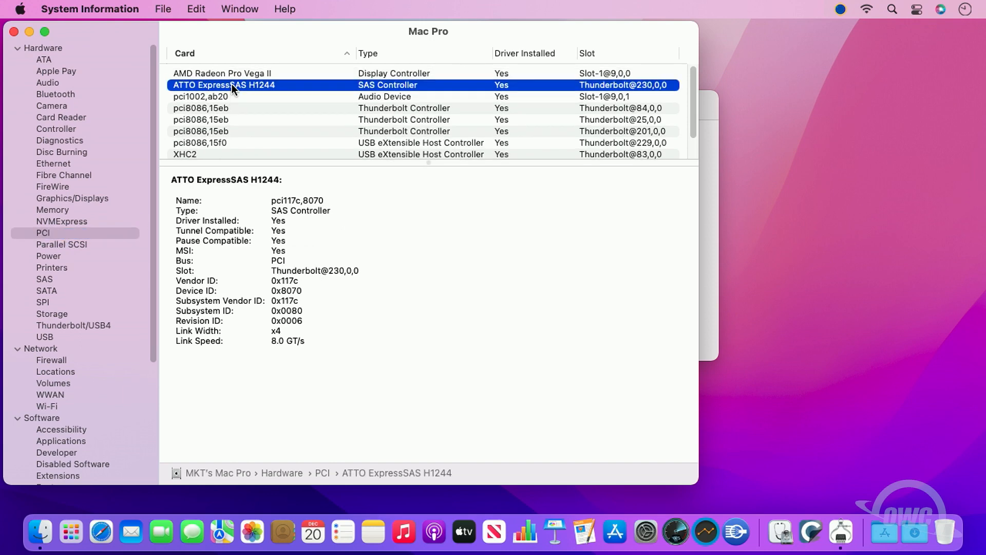
mouse_move(306, 89)
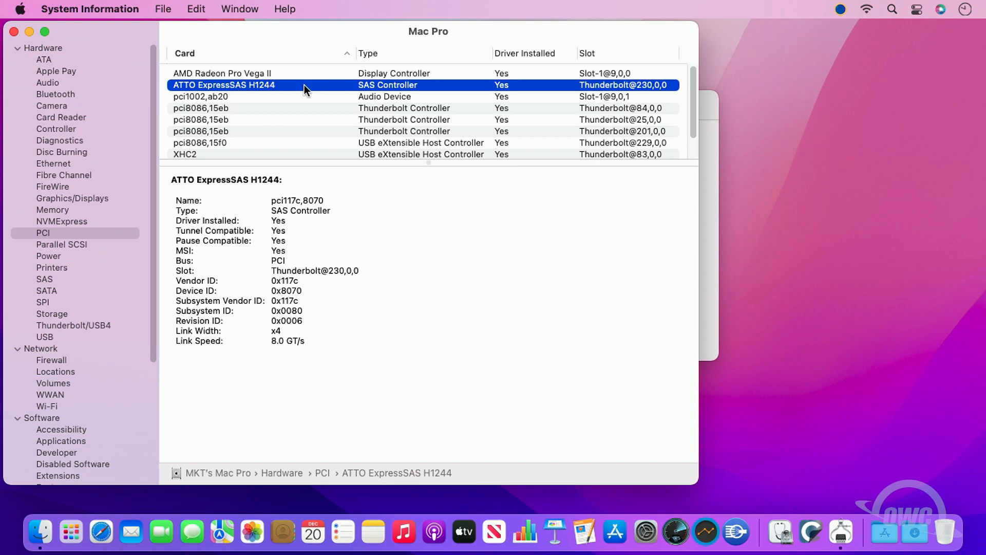
mouse_move(217, 96)
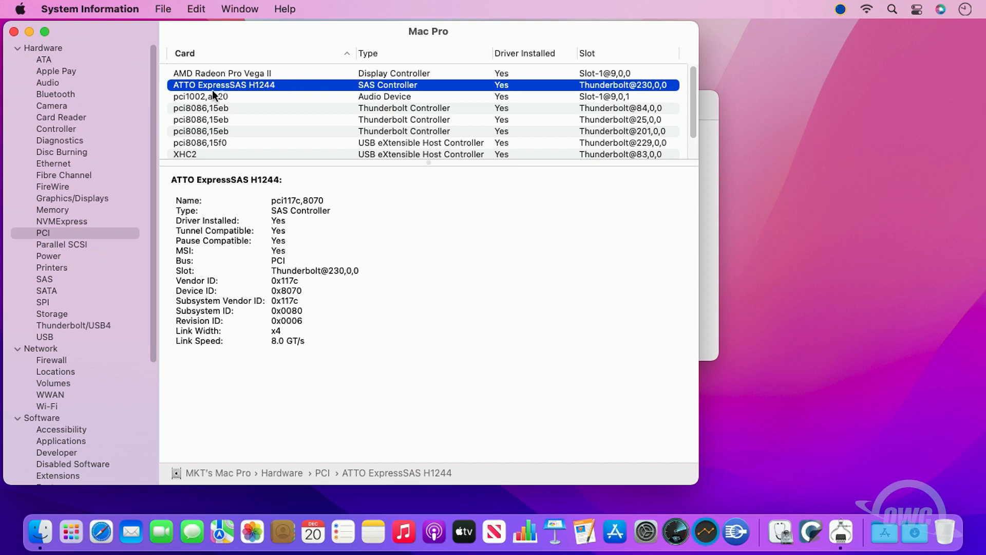
mouse_move(51, 284)
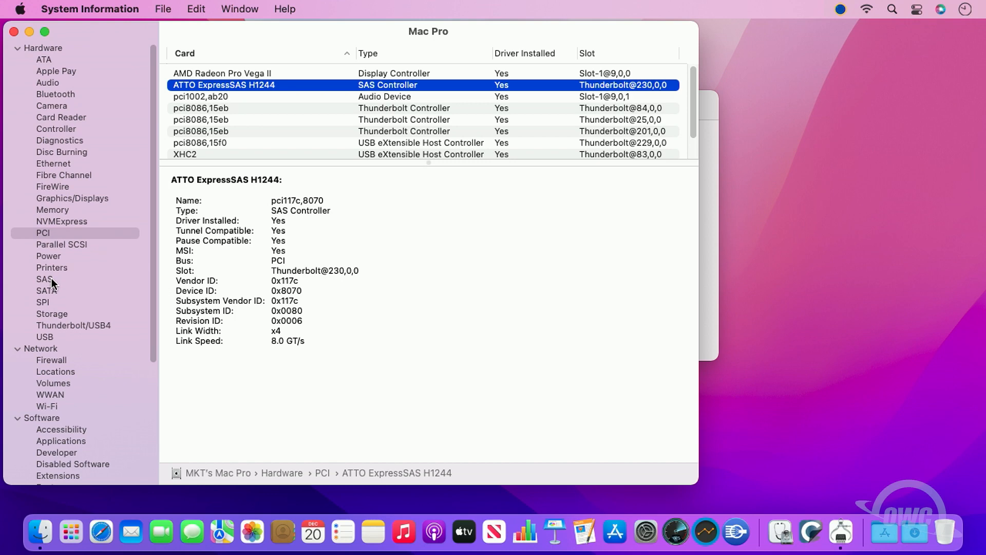
Show the SAS device tree: SAS Domain 0 on the ATTO ExpressSAS H1244 with the IBM ULTRIUM-HH8 tape drive.
click(44, 279)
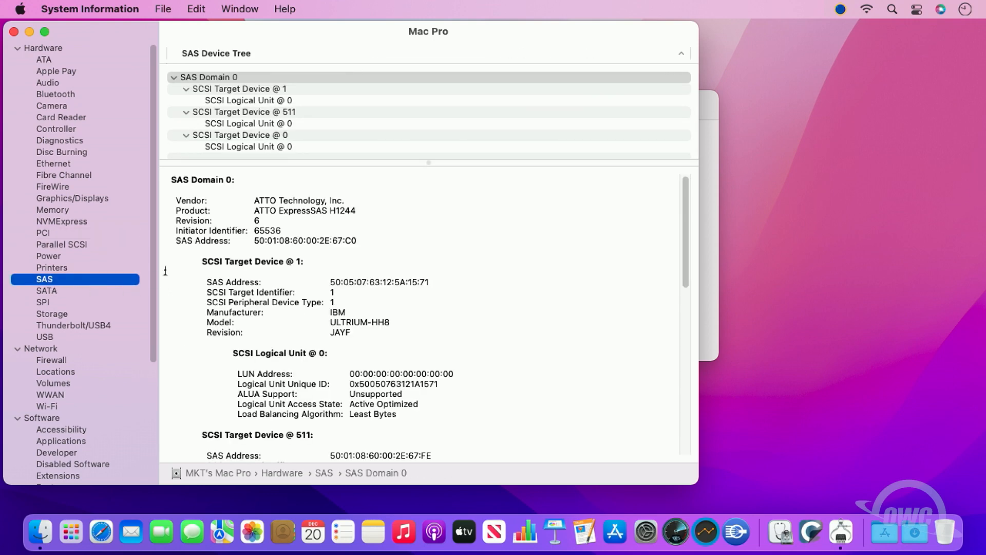
mouse_move(205, 281)
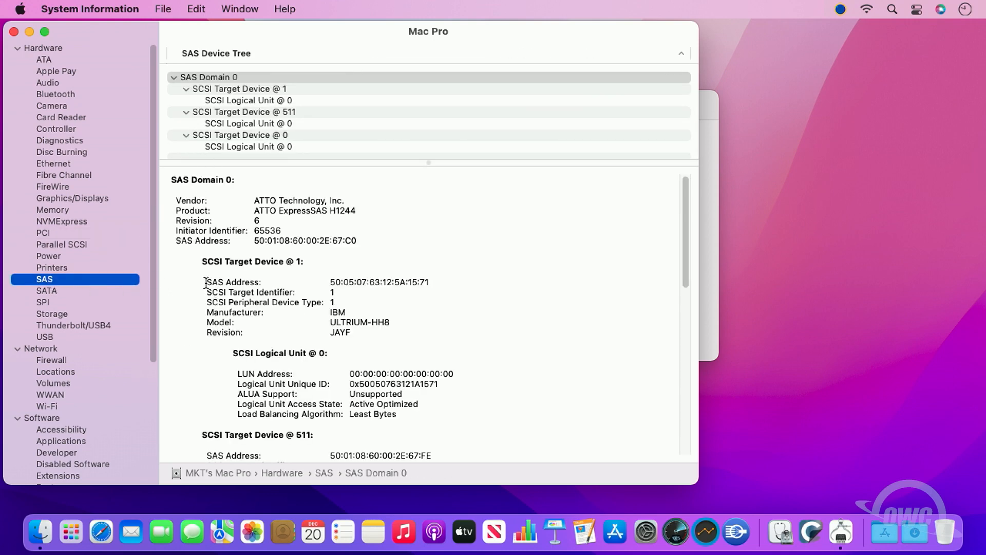